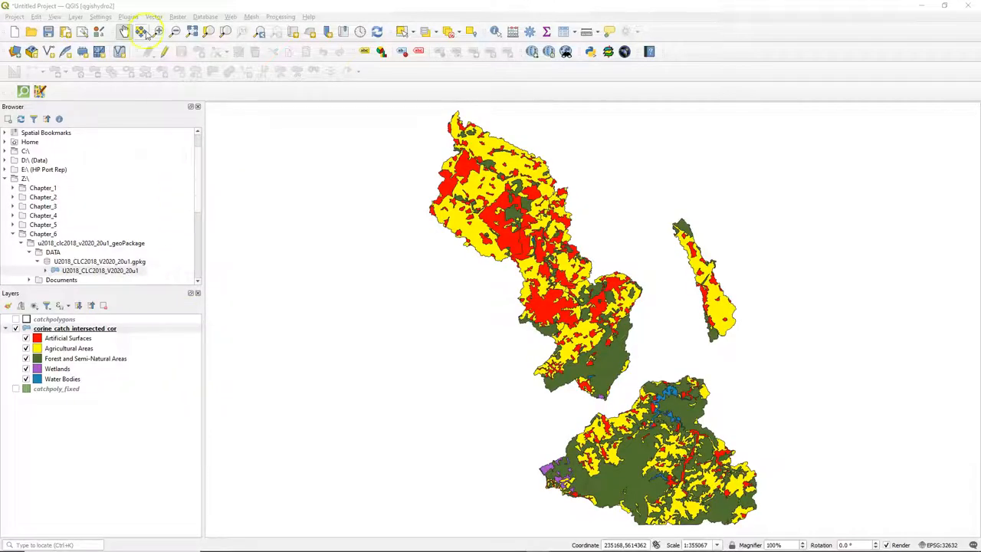
- Install the Color to Attribute plugin from the plugin manager after searching 'col', then close it
left_click(127, 15)
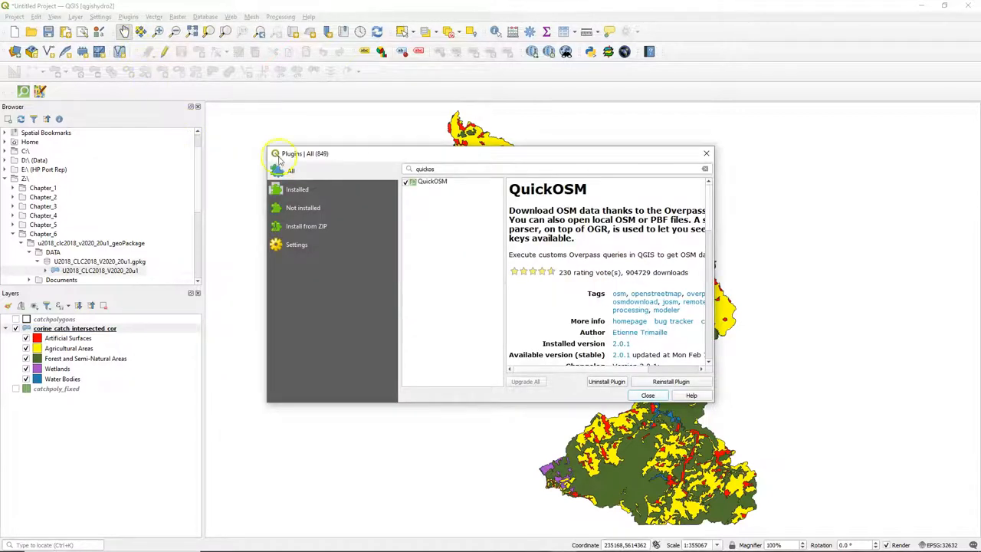
type("color")
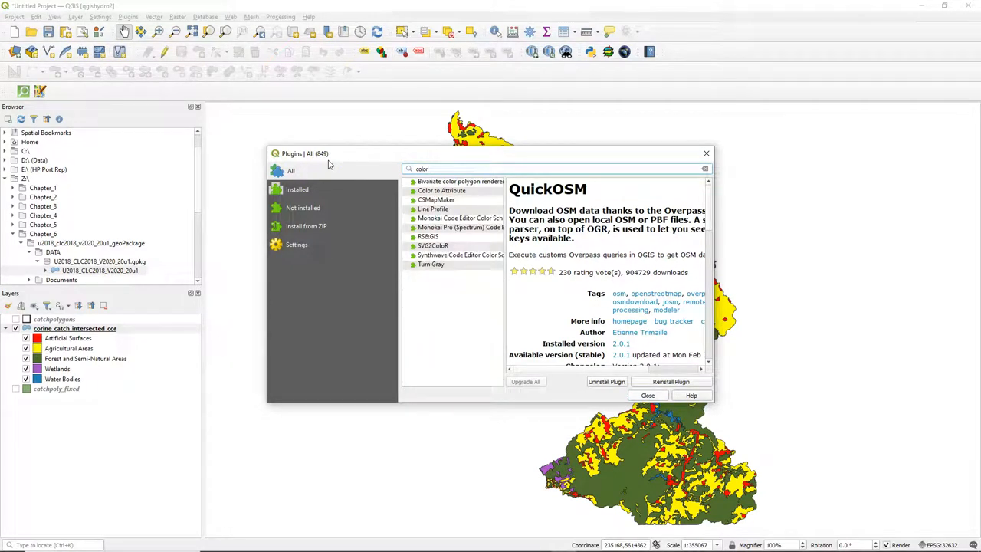
left_click(441, 190)
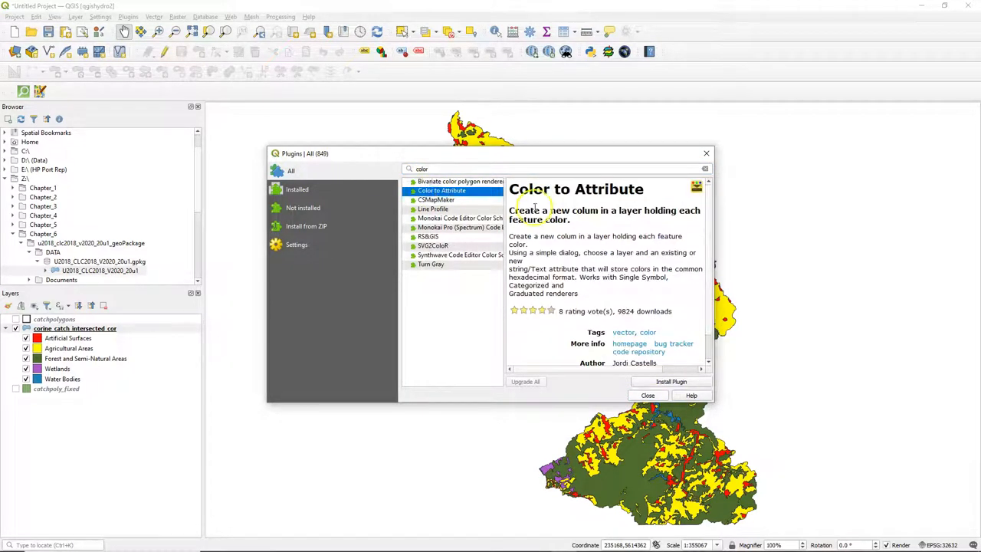
left_click(671, 382)
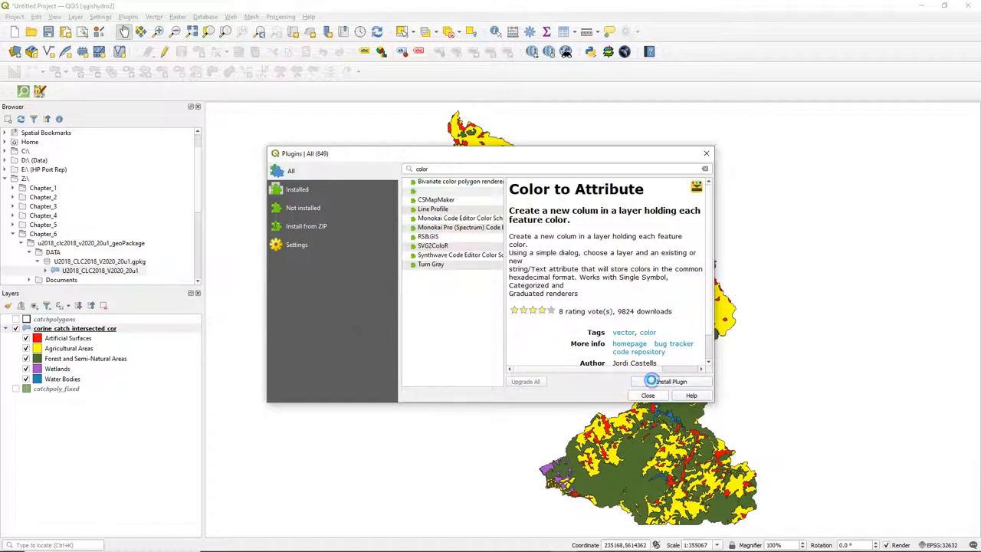
left_click(672, 381)
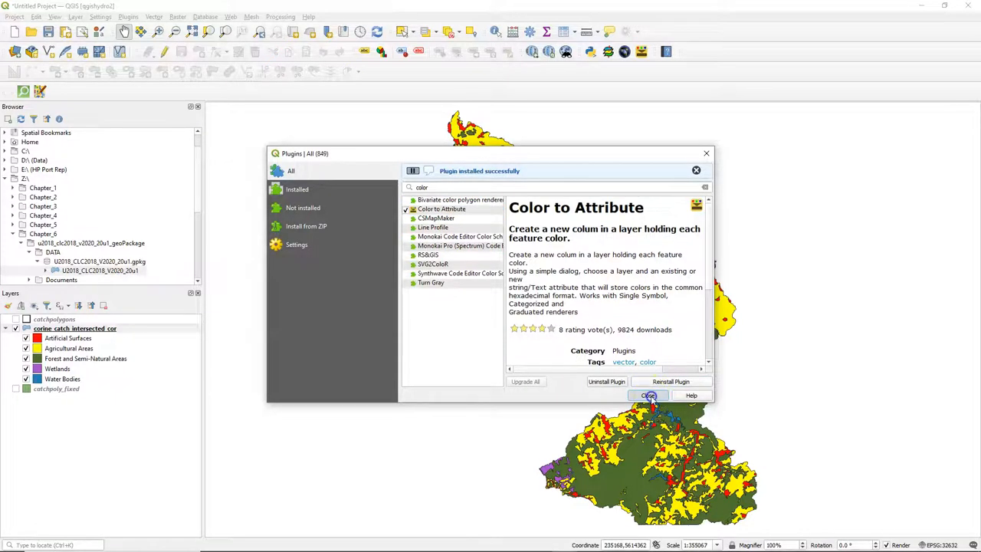
left_click(649, 396)
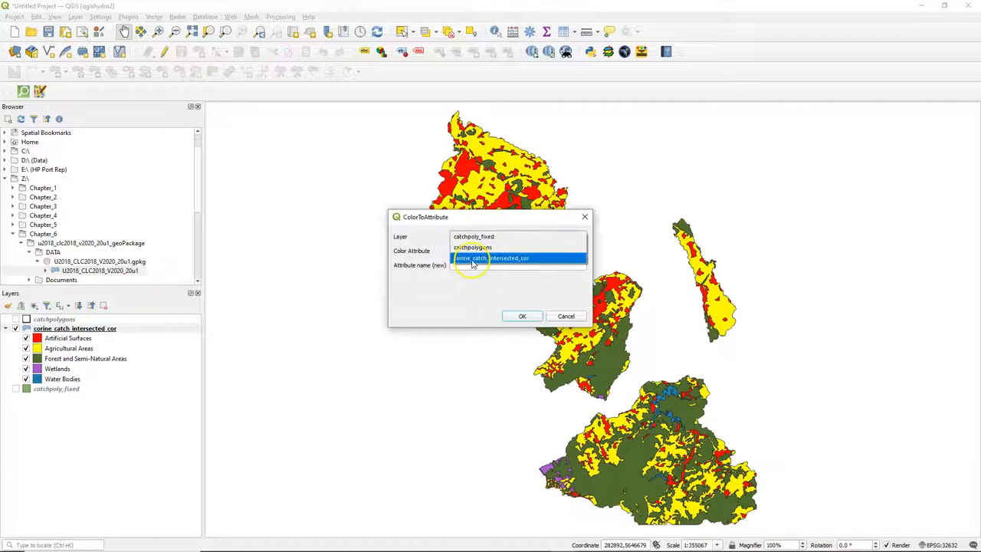
- Run ColorToAttribute on corine_catch_intersected_cor, creating a new attribute named hex
left_click(493, 258)
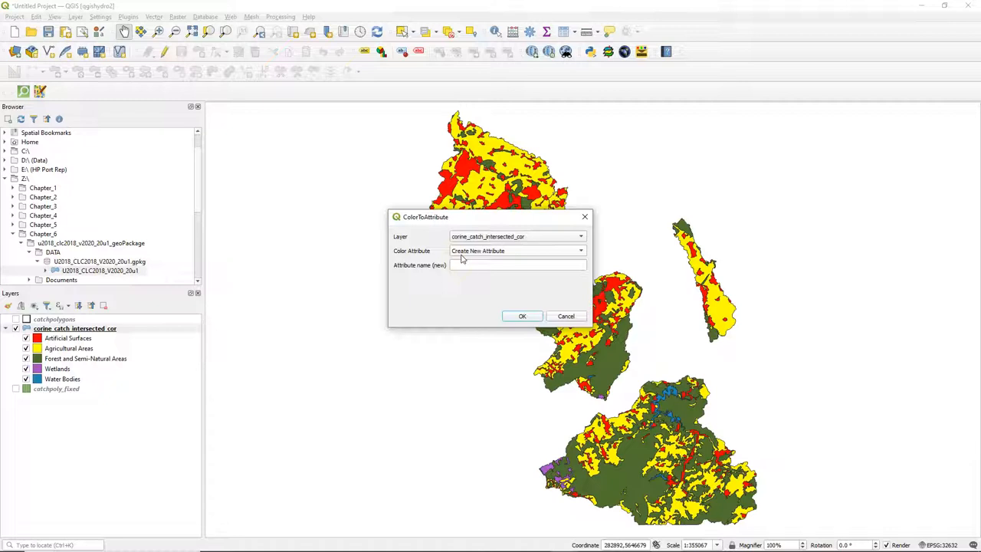
left_click(518, 264)
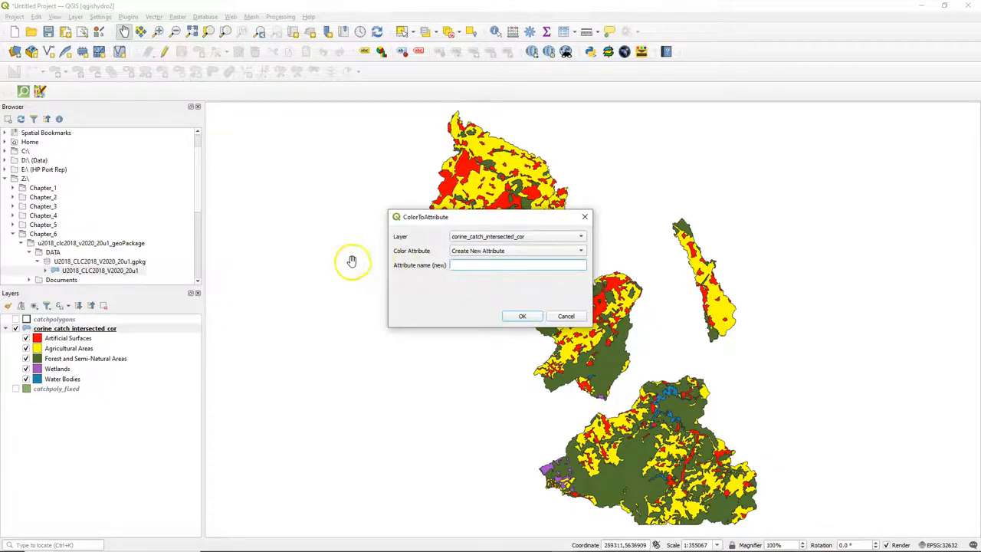
type("hex")
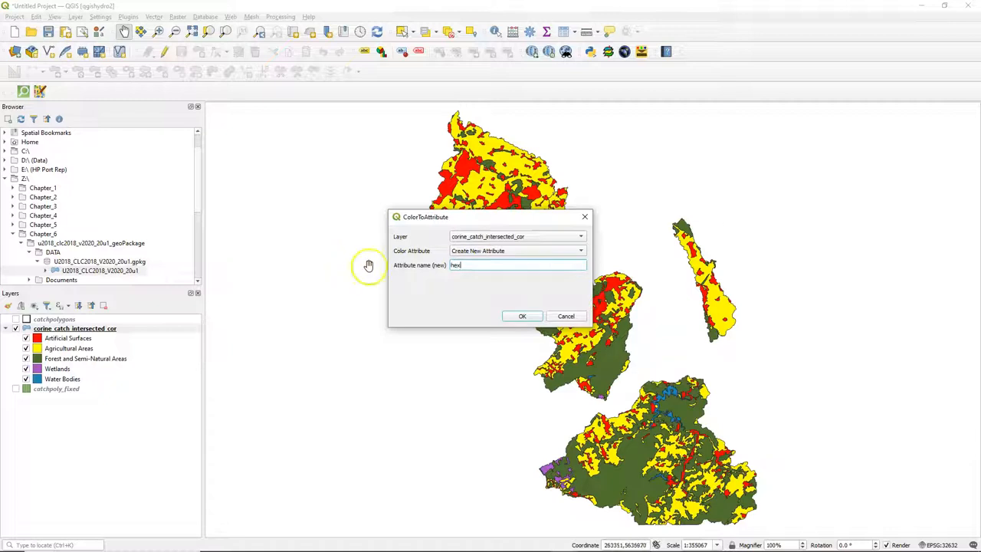
left_click(523, 316)
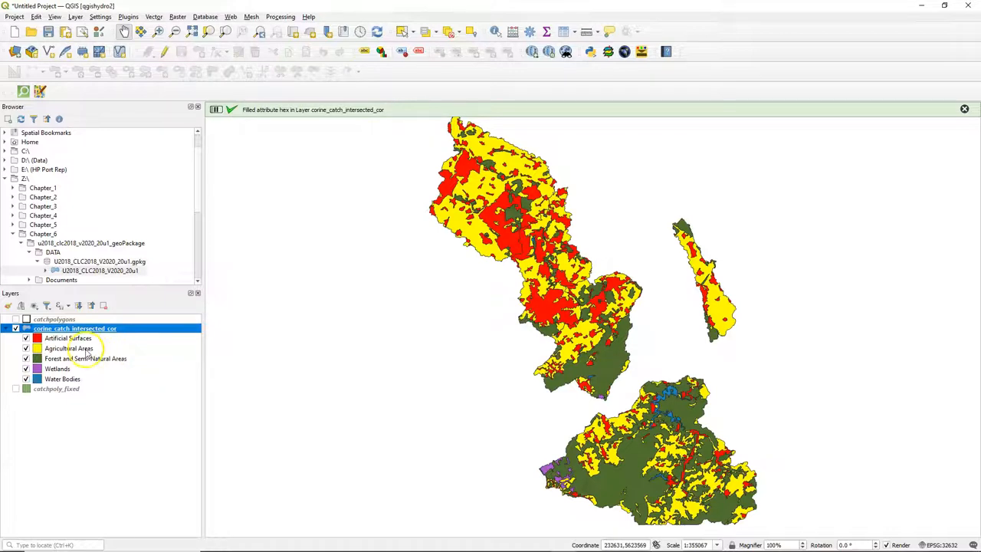
right_click(76, 328)
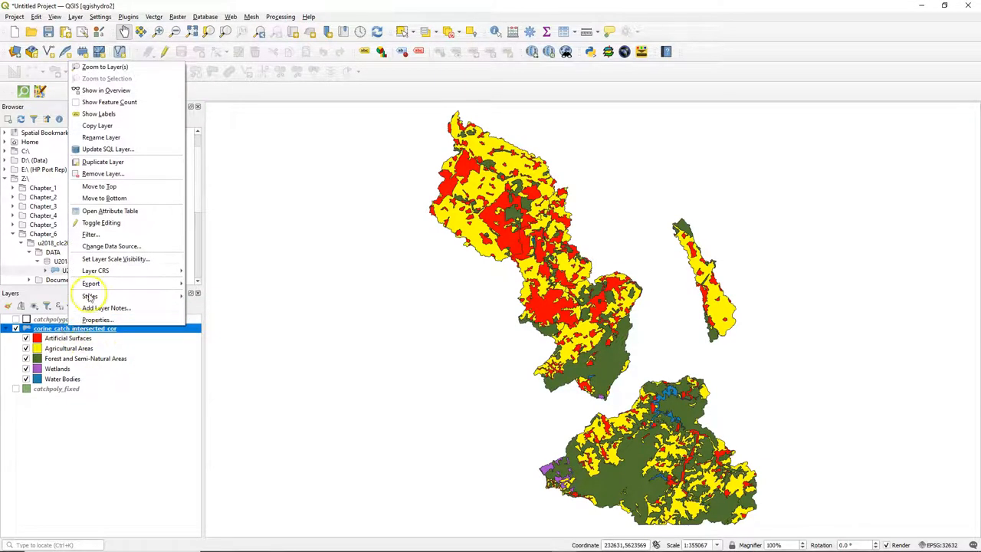
left_click(111, 212)
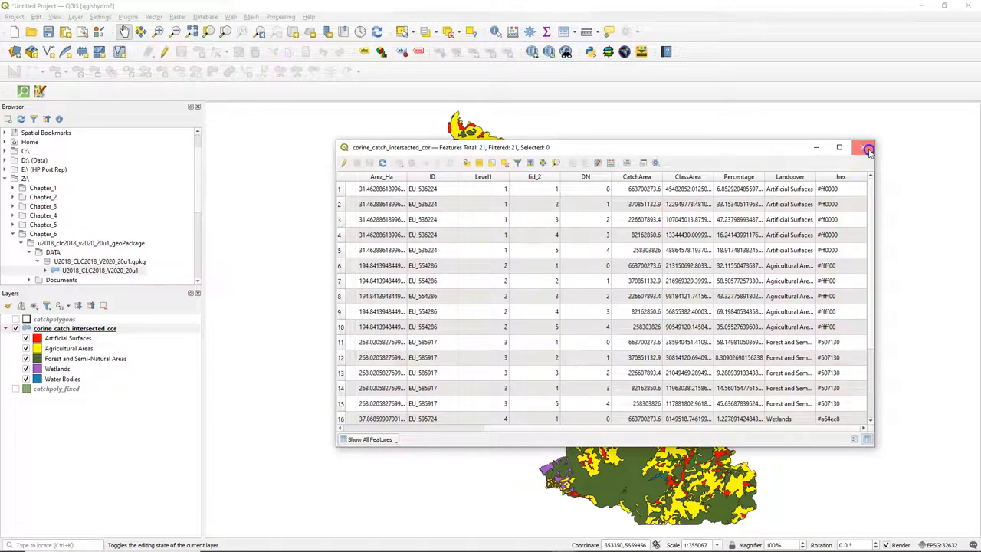
left_click(127, 15)
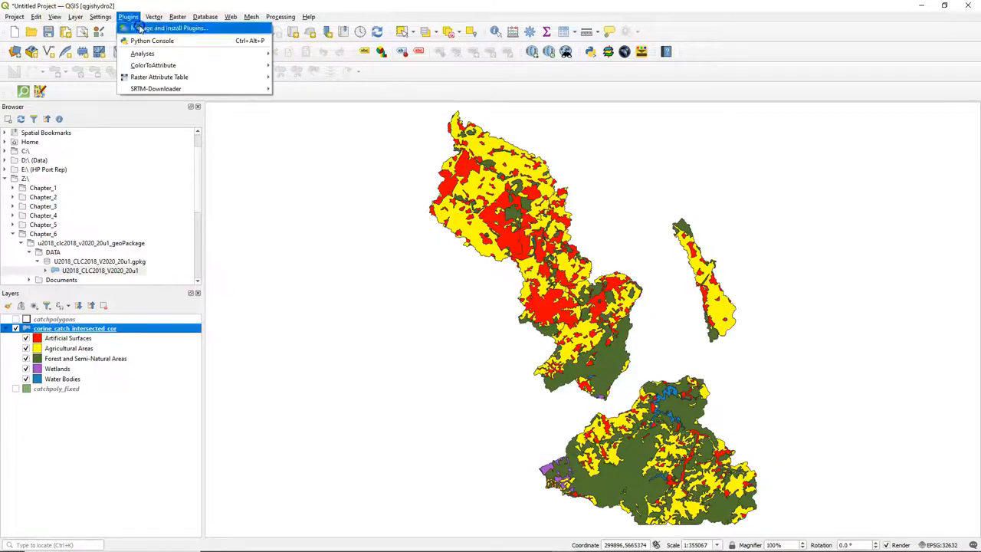
- Install the Data Plotly plugin after searching 'data pl', then close the plugin manager
left_click(174, 28)
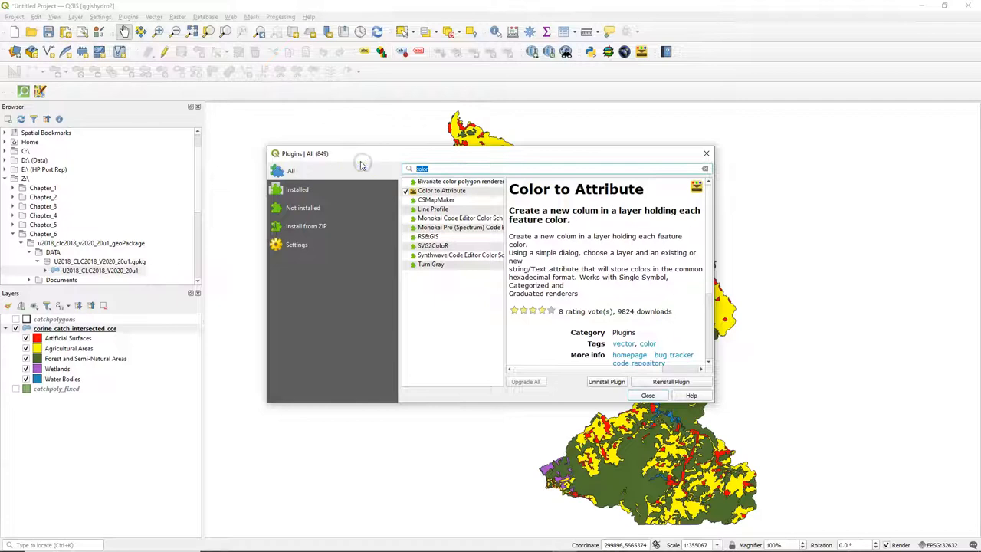
type("data pl")
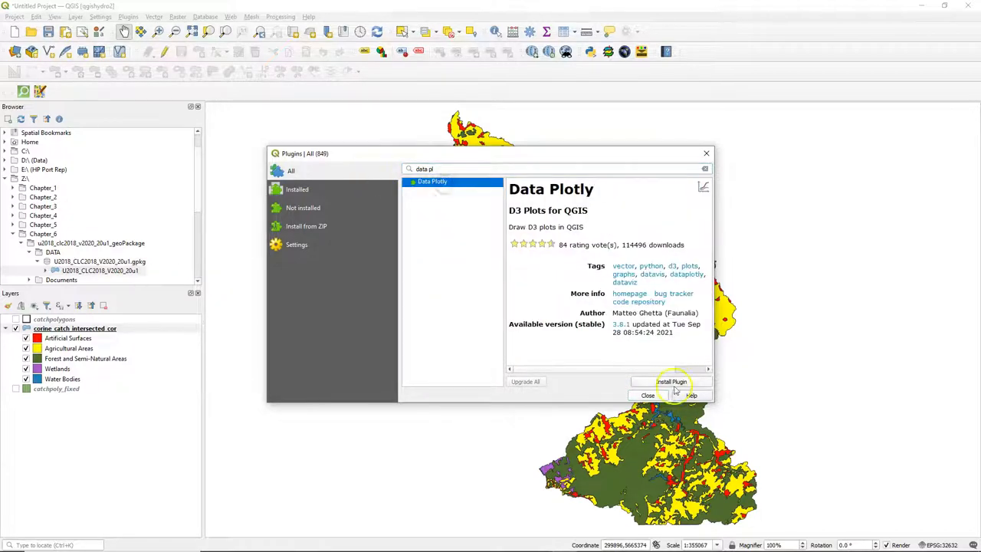
left_click(671, 382)
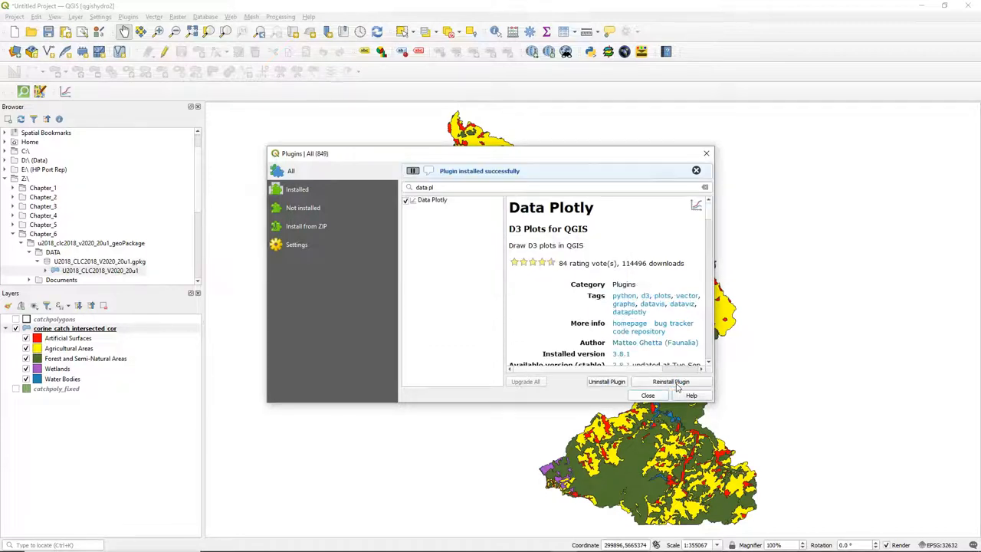
left_click(647, 396)
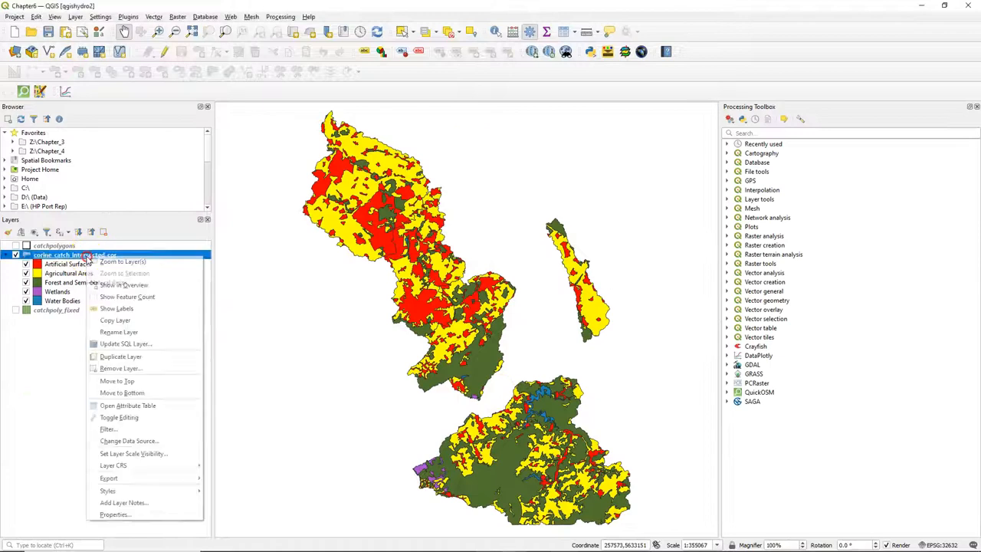
- Dock the layer's attribute table below the map and sort its rows by DN
left_click(127, 405)
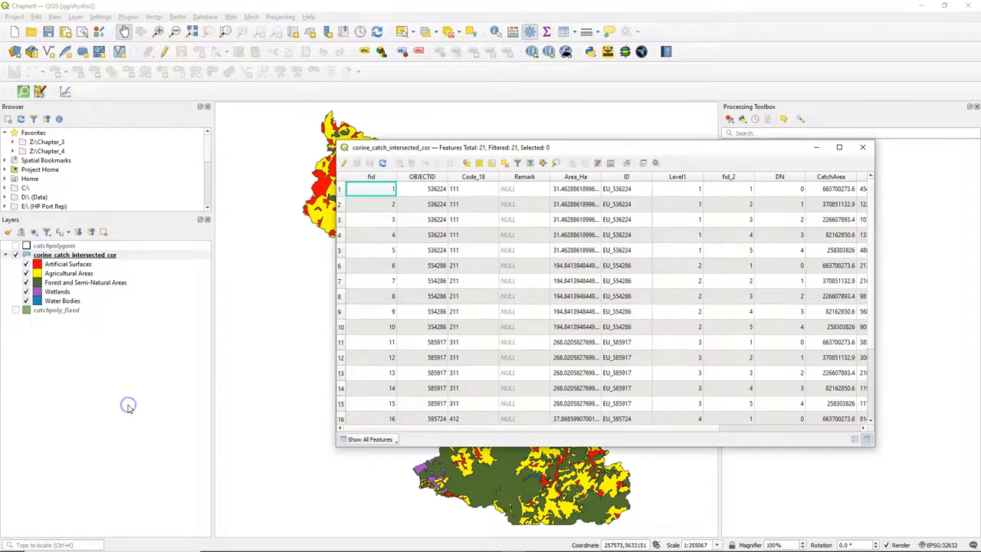
mouse_move(642, 163)
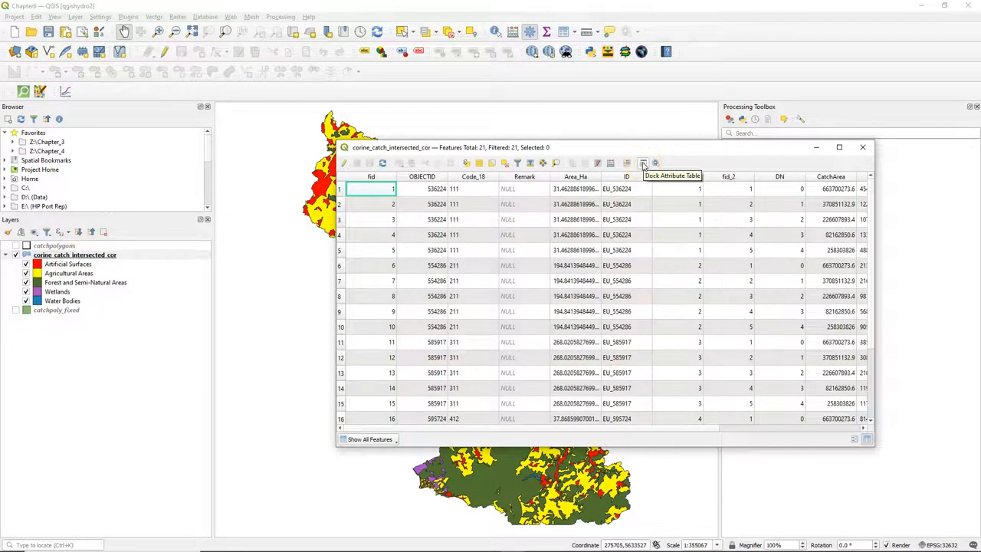
left_click(642, 162)
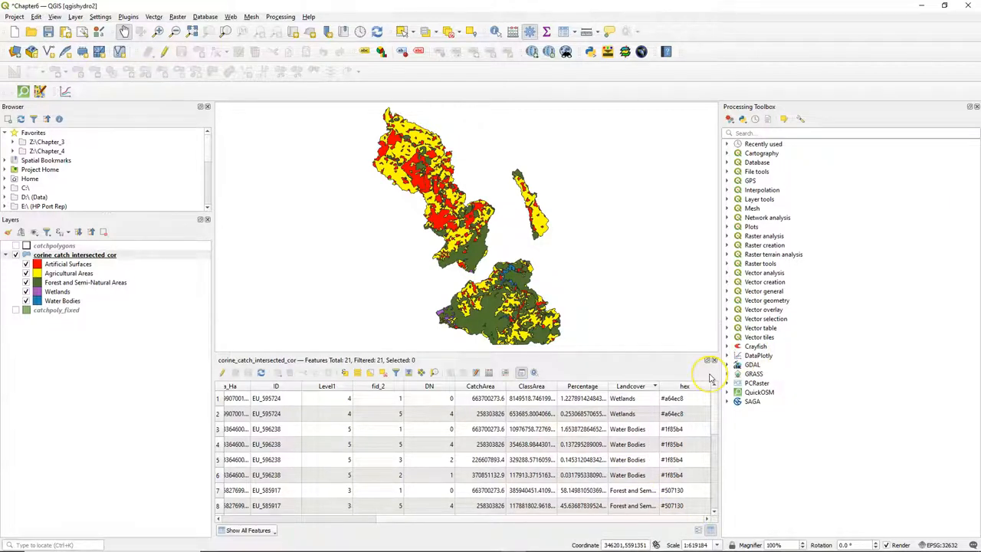
mouse_move(432, 405)
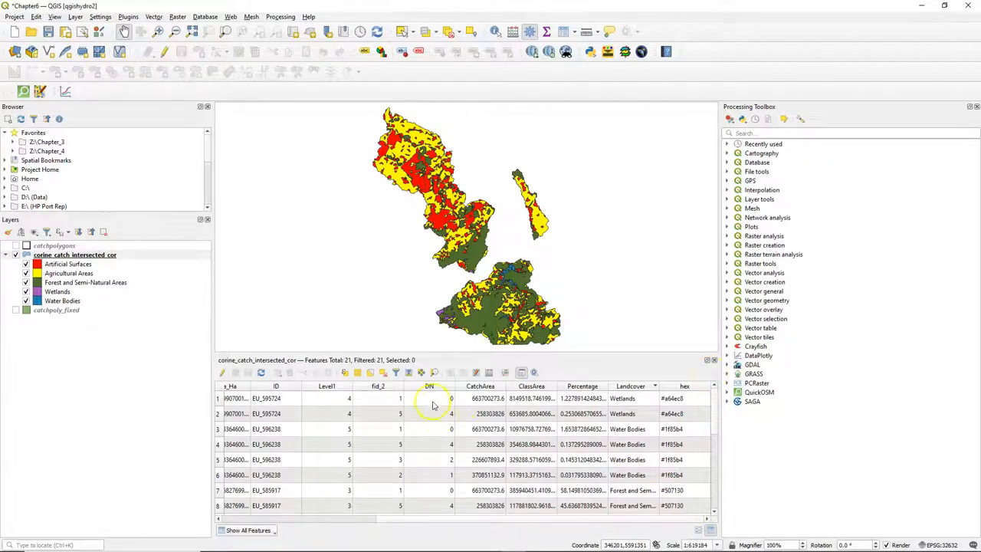
left_click(426, 386)
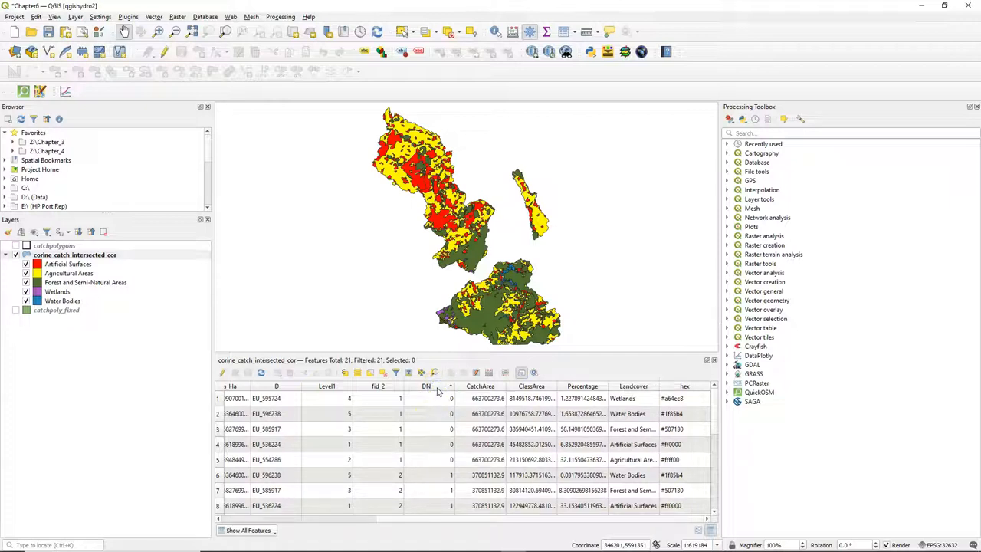
mouse_move(714, 431)
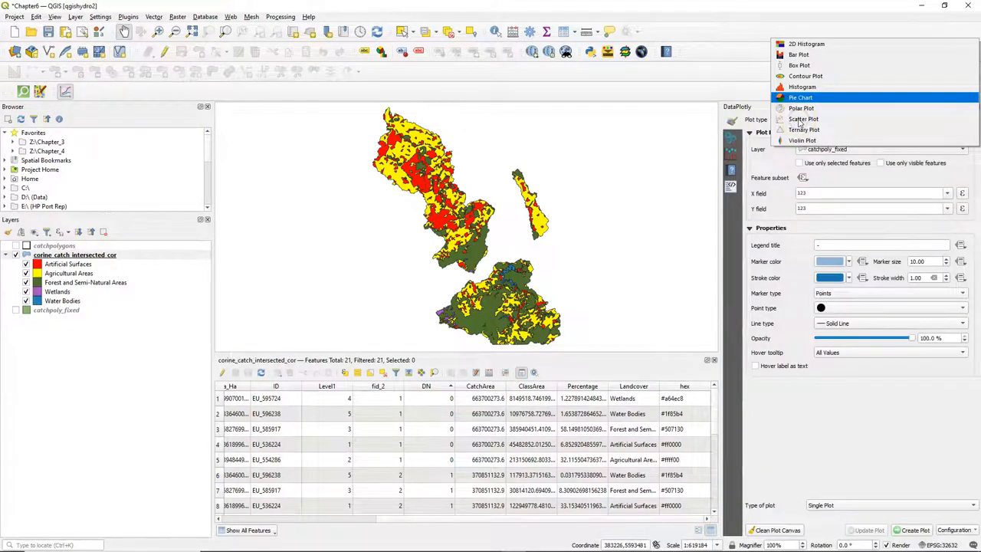
- Configure a pie chart on corine_catch_intersected_cor grouped by Landcover with Percentage values, reaching marker colour overrides
left_click(797, 98)
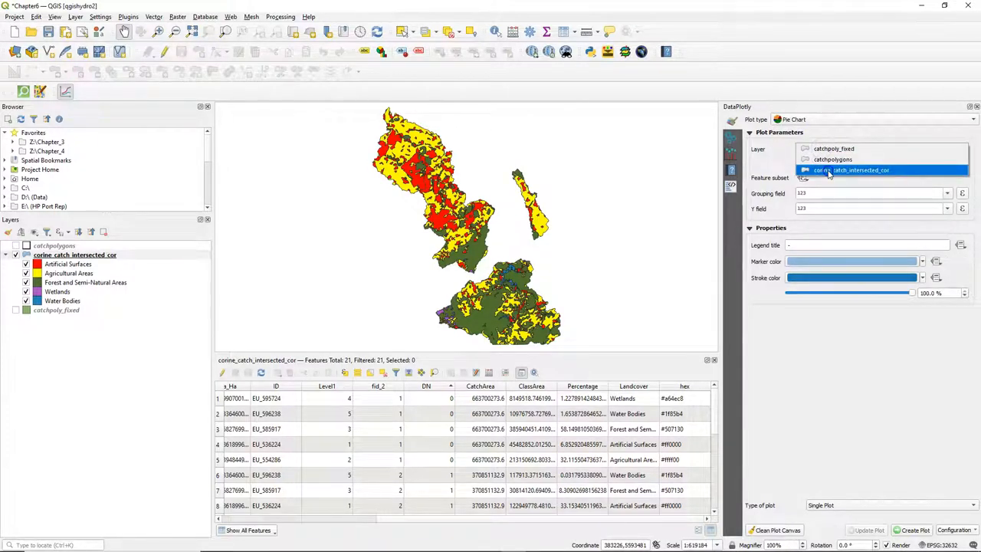
left_click(803, 178)
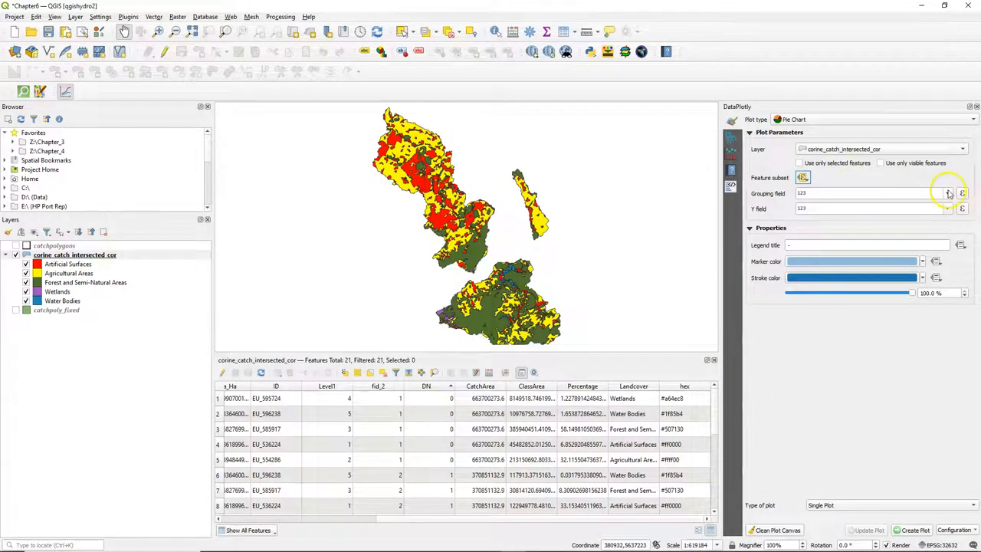
left_click(944, 193)
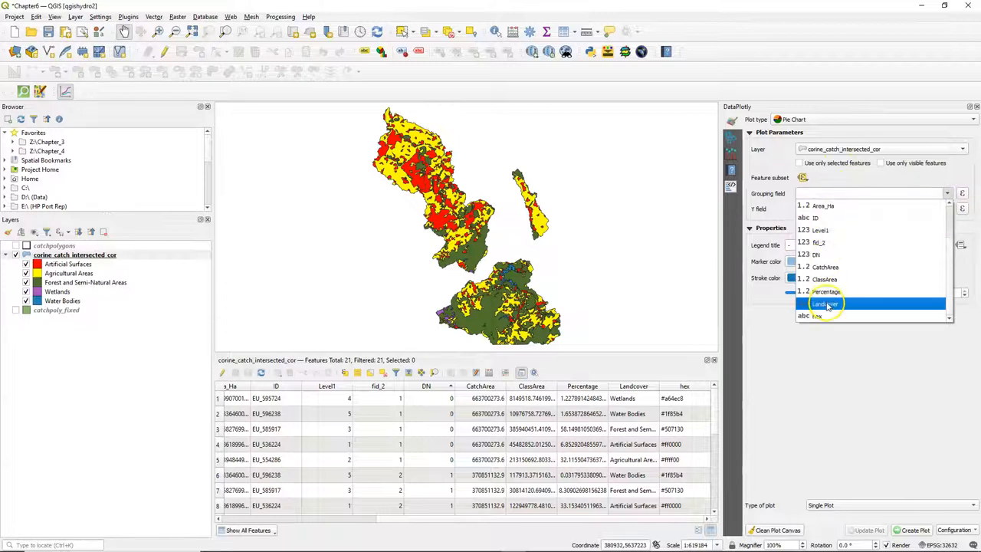
left_click(825, 303)
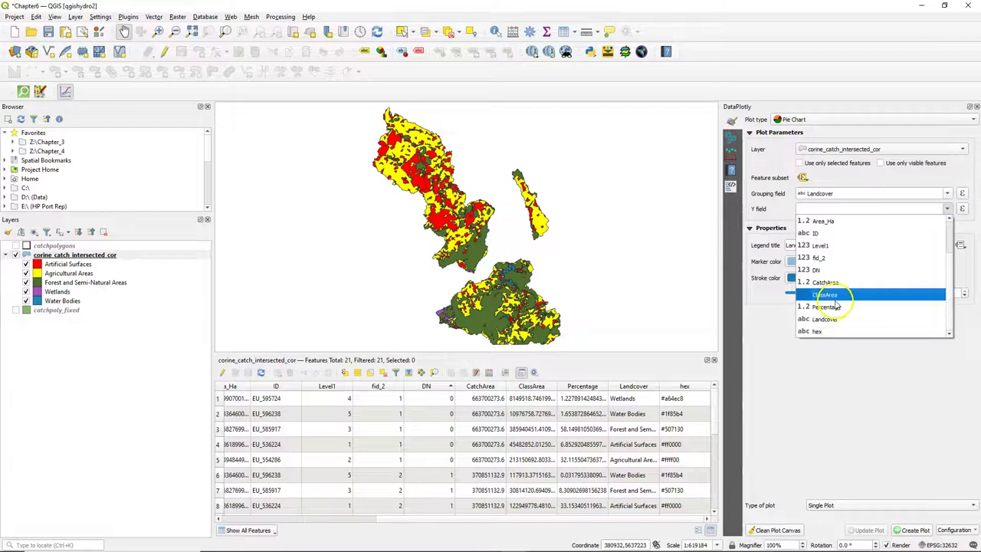
left_click(822, 307)
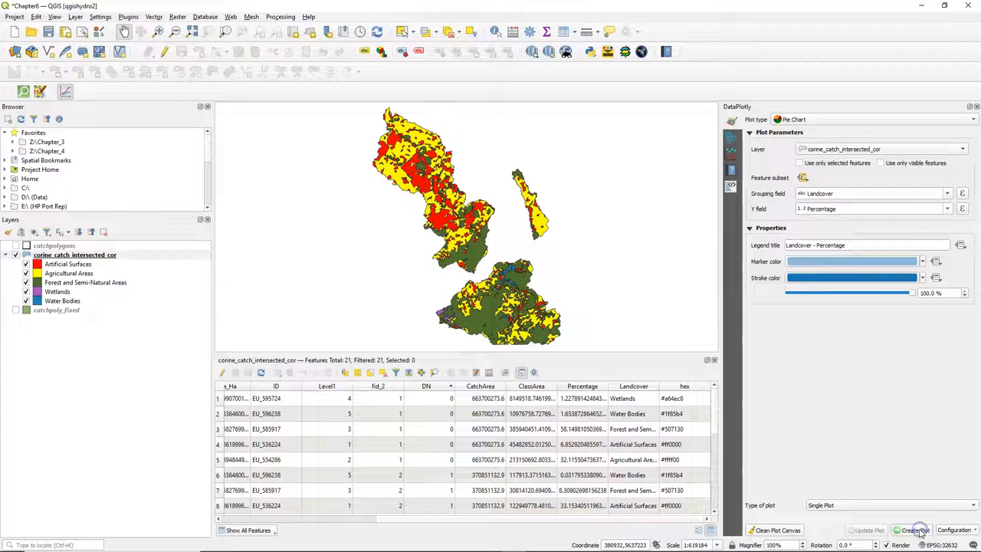
left_click(917, 530)
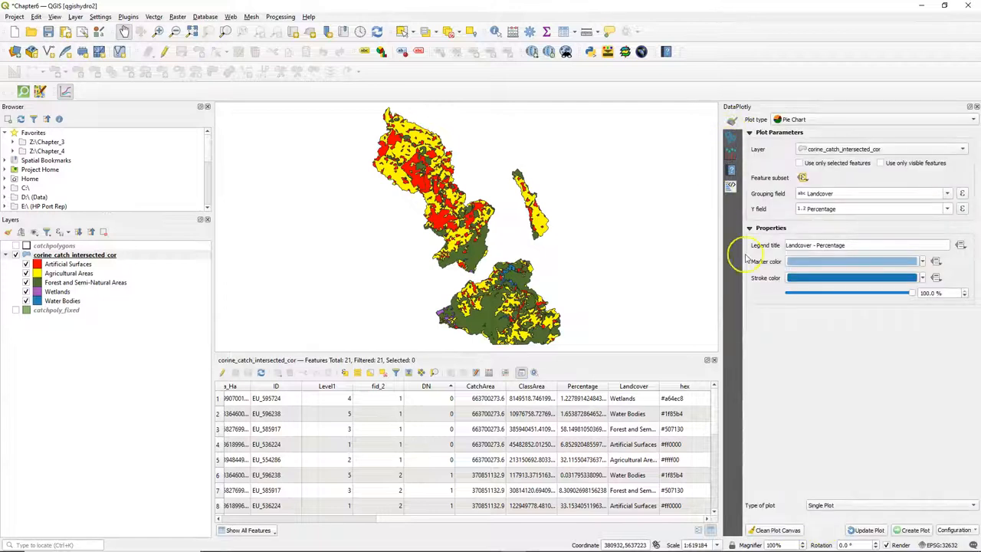
left_click(935, 261)
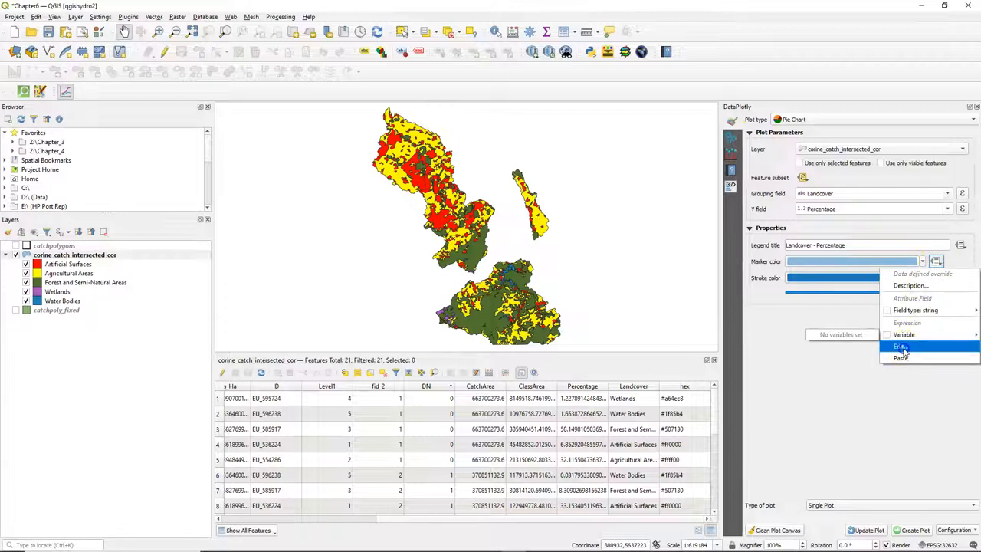
- Start the slice colour expression in the builder by inserting map_get after searching 'ma'
left_click(900, 346)
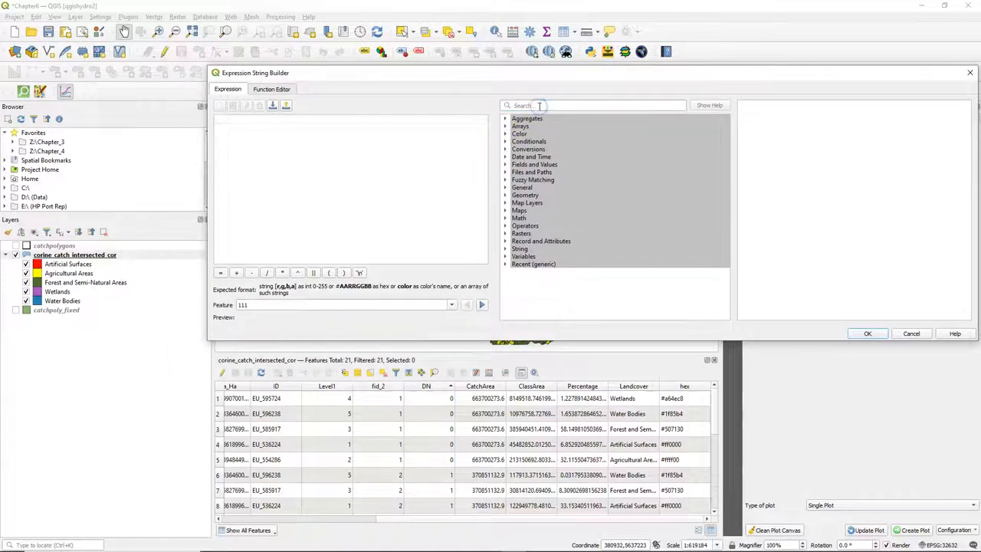
type("map")
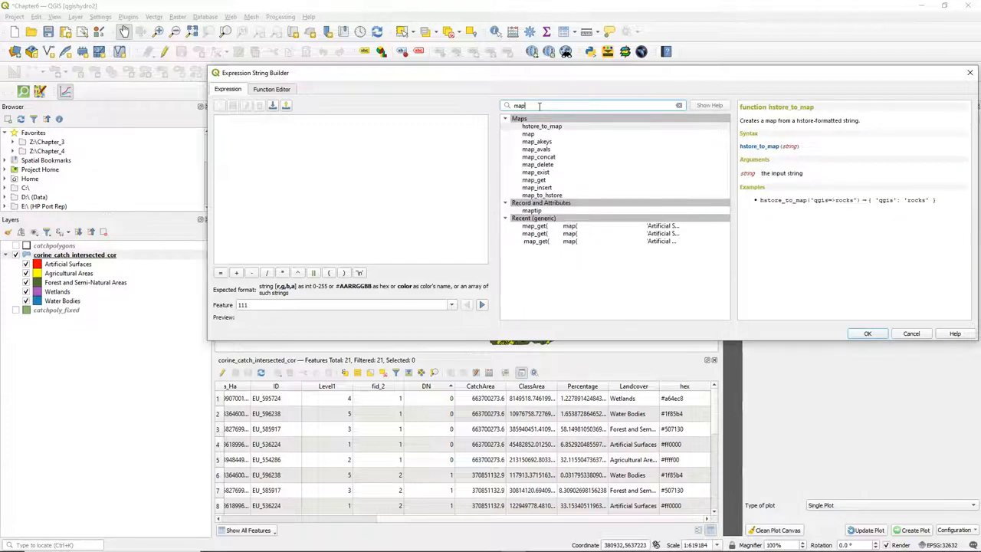
left_click(532, 179)
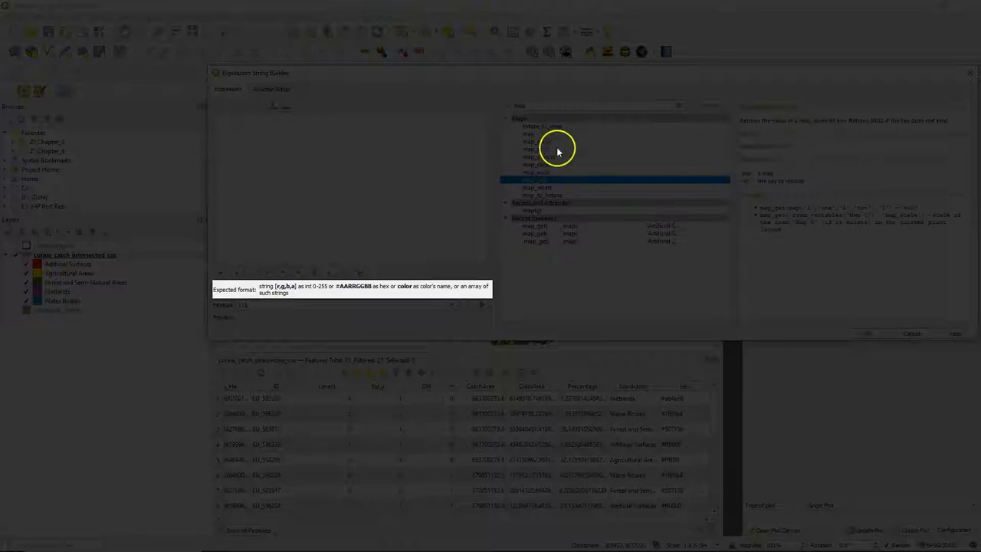
left_click(529, 180)
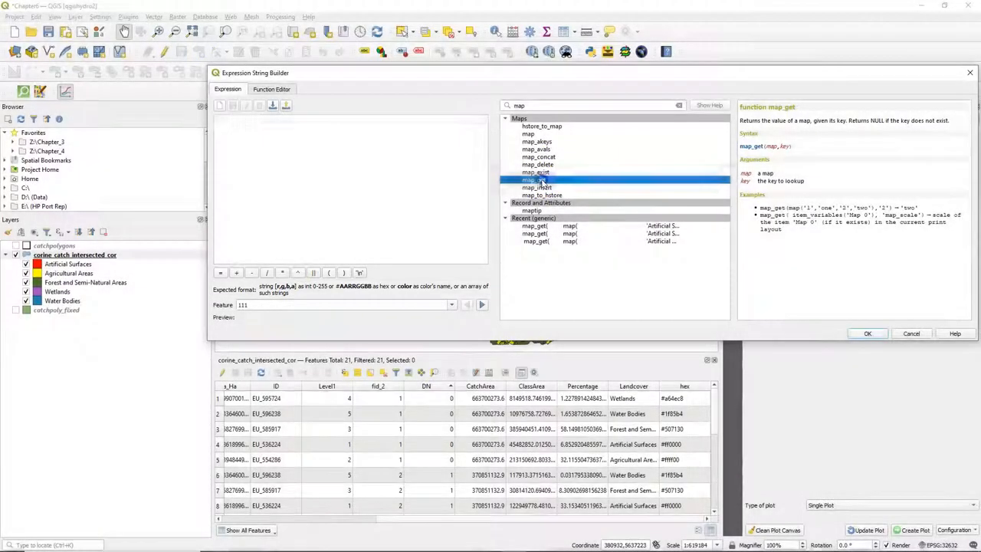
double_click(531, 179)
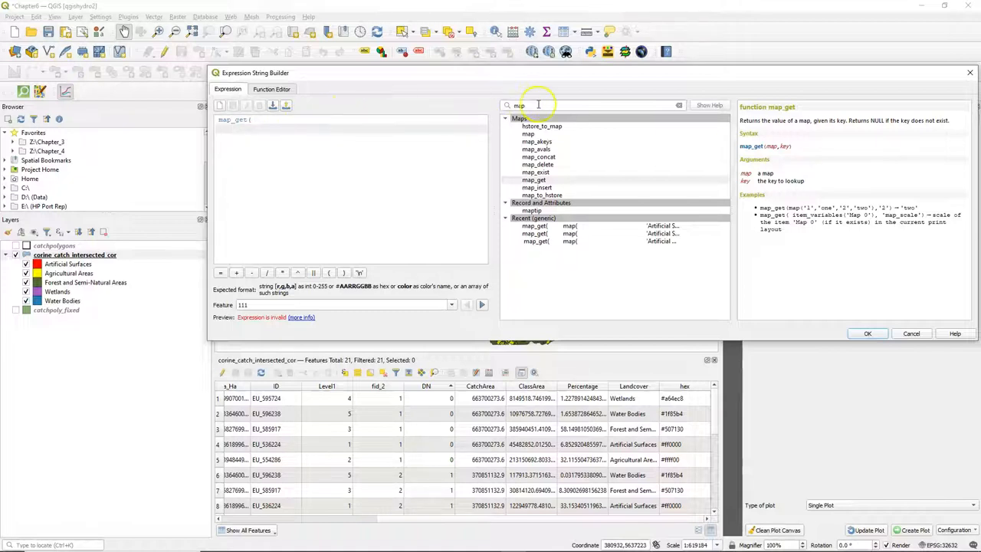
left_click(527, 134)
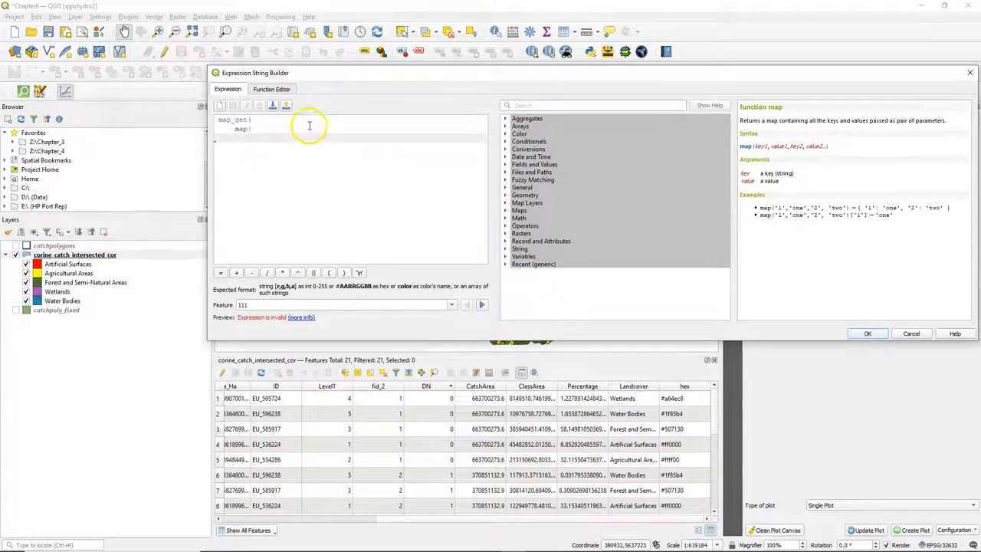
- Complete the expression mapping the five Landcover classes to hex codes keyed on "Landcover" and confirm it
left_click(506, 165)
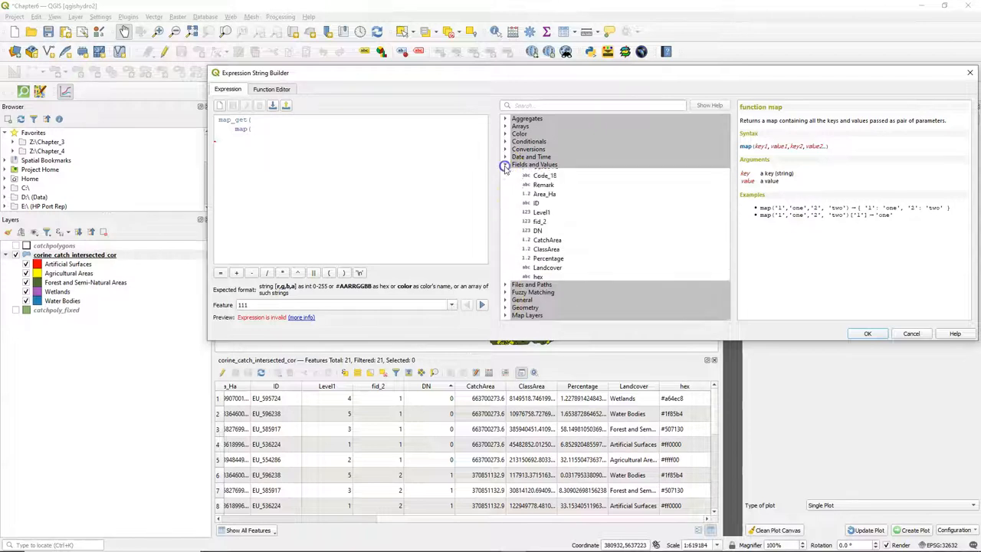
left_click(547, 292)
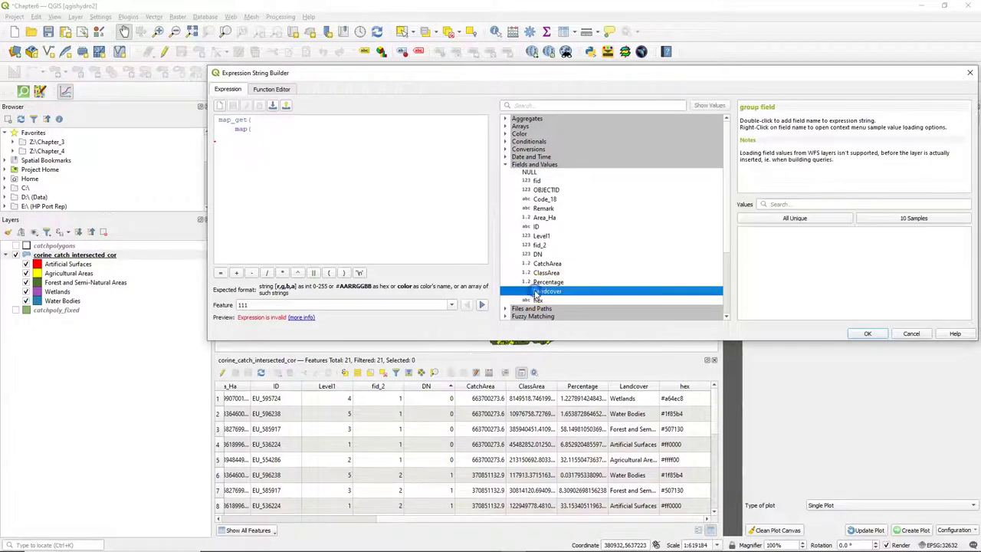
left_click(794, 218)
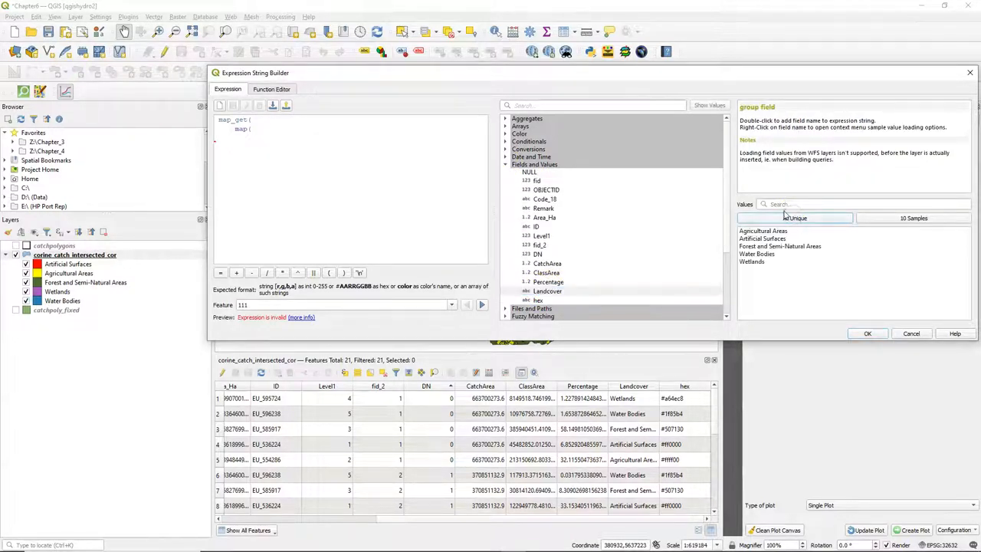
left_click(763, 230)
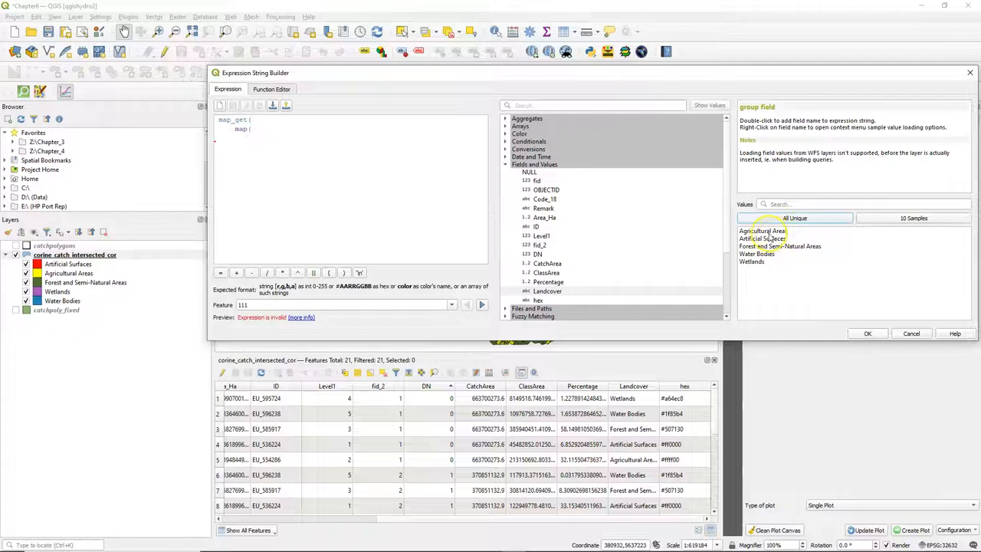
double_click(764, 230)
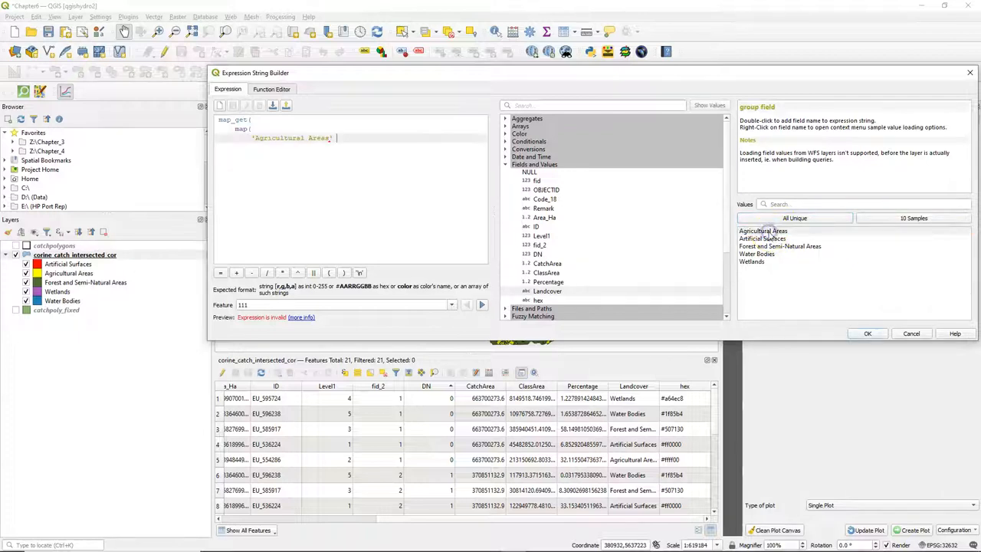
type(",")
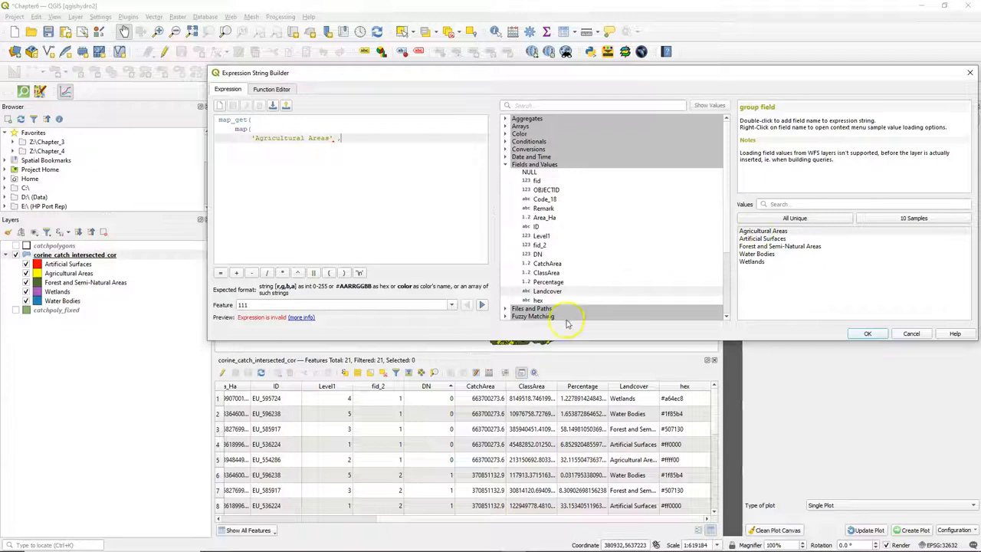
left_click(797, 218)
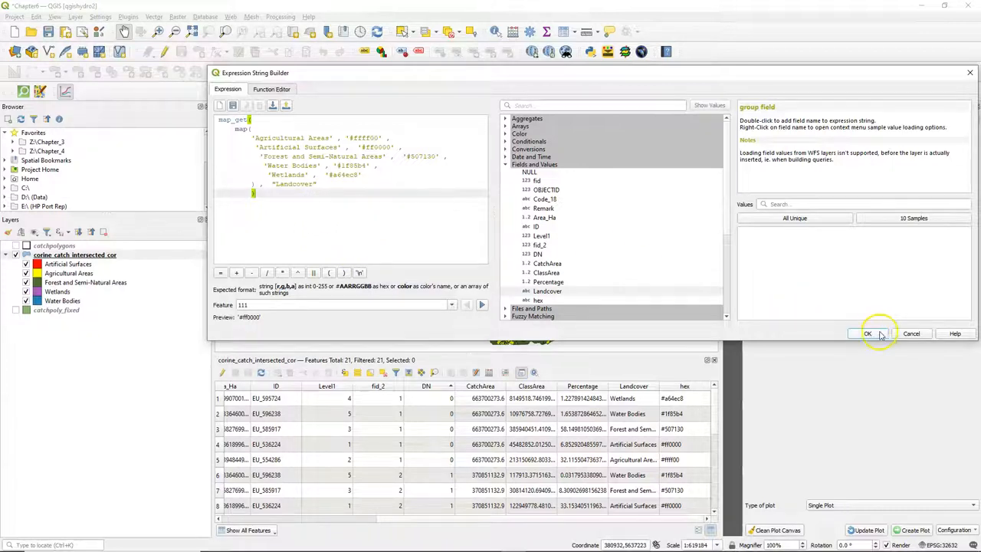
left_click(868, 335)
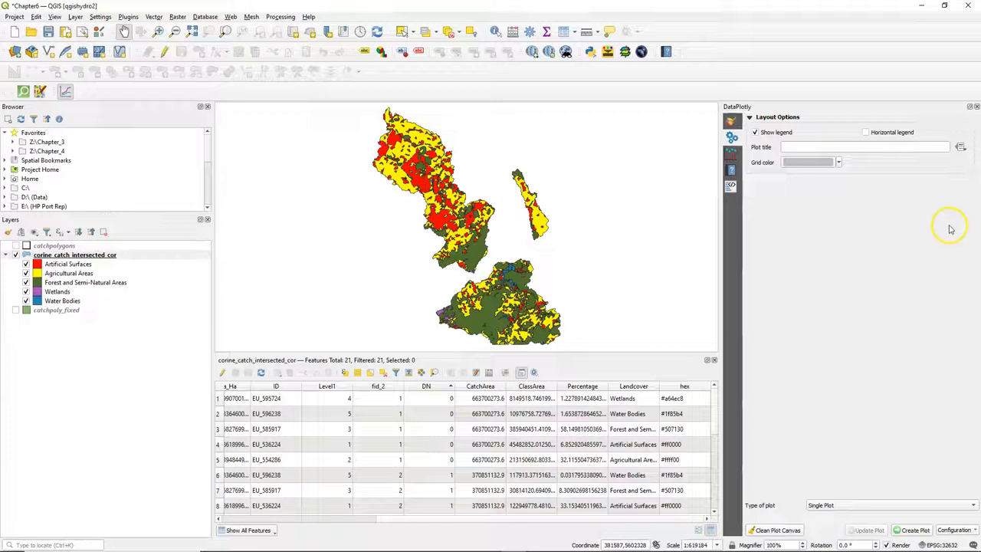
- Set a horizontal legend and the title 'Land Cover Subcatchment 0', then create the plot
left_click(865, 132)
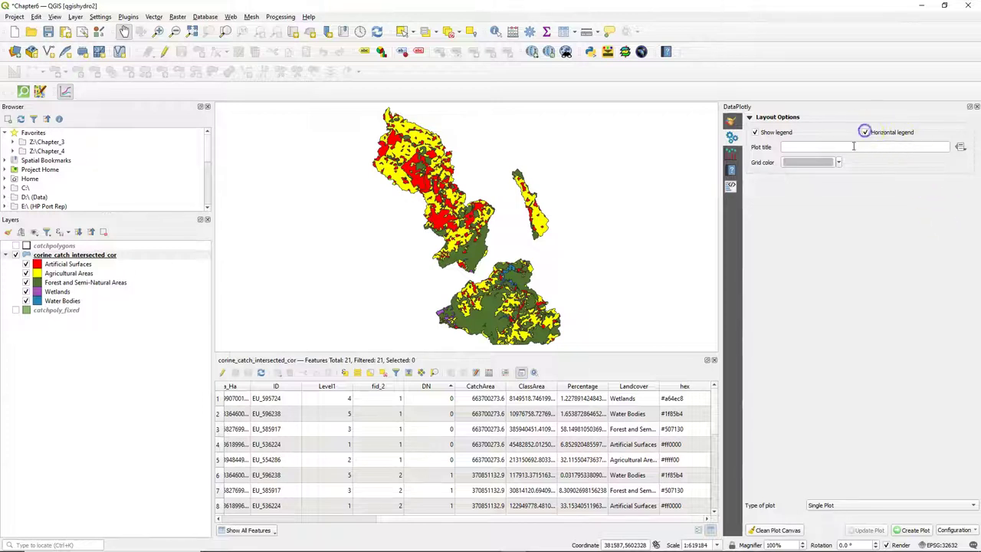
type("L")
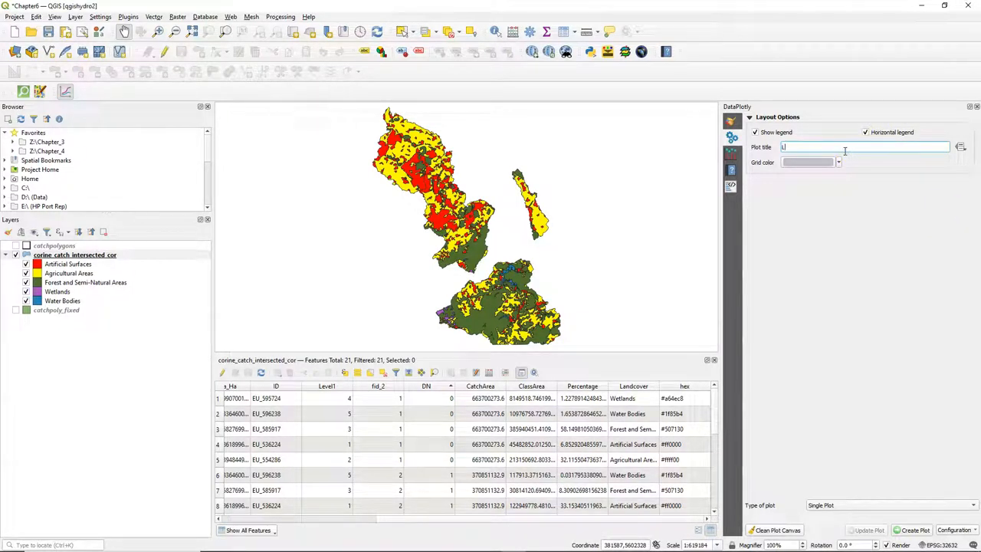
type("Land Cover Subcatchment 0")
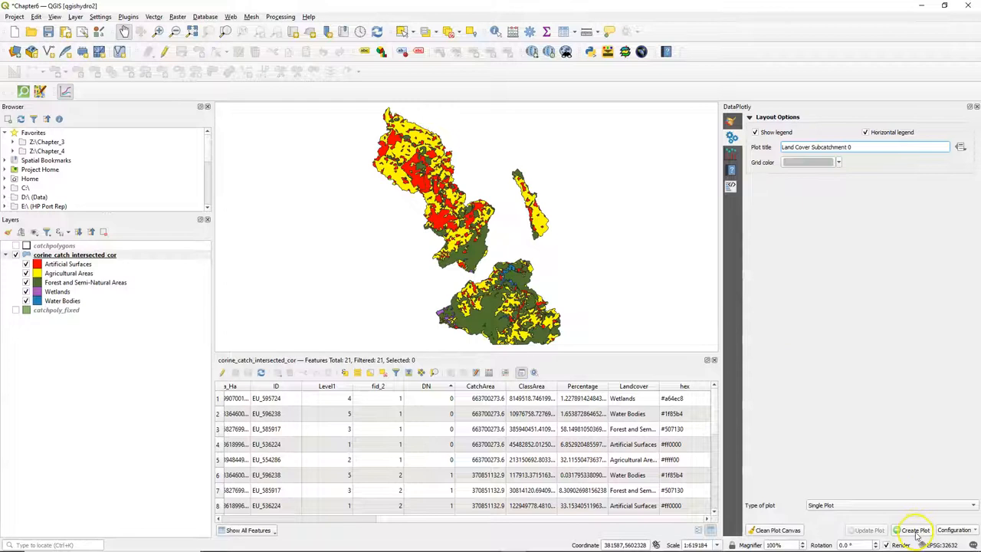
left_click(920, 527)
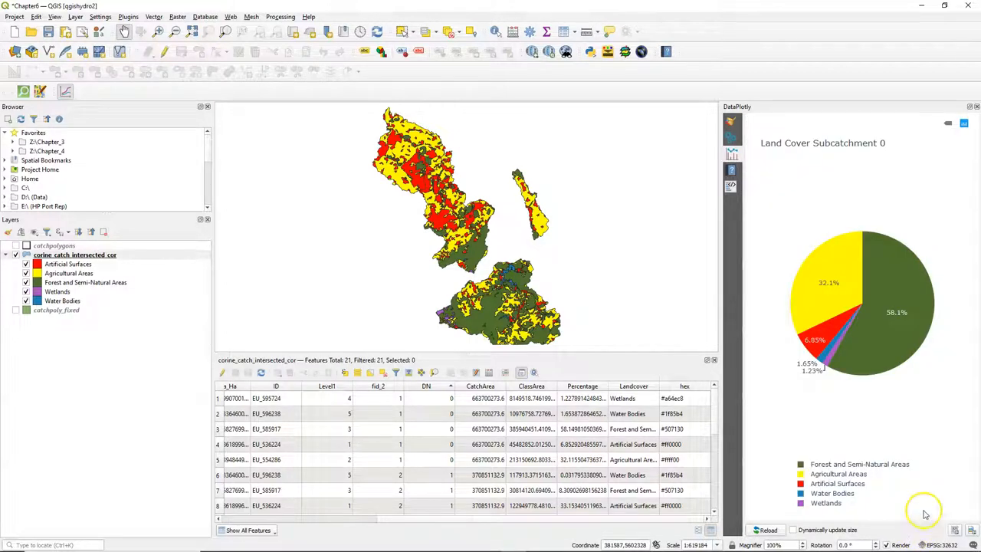
mouse_move(947, 518)
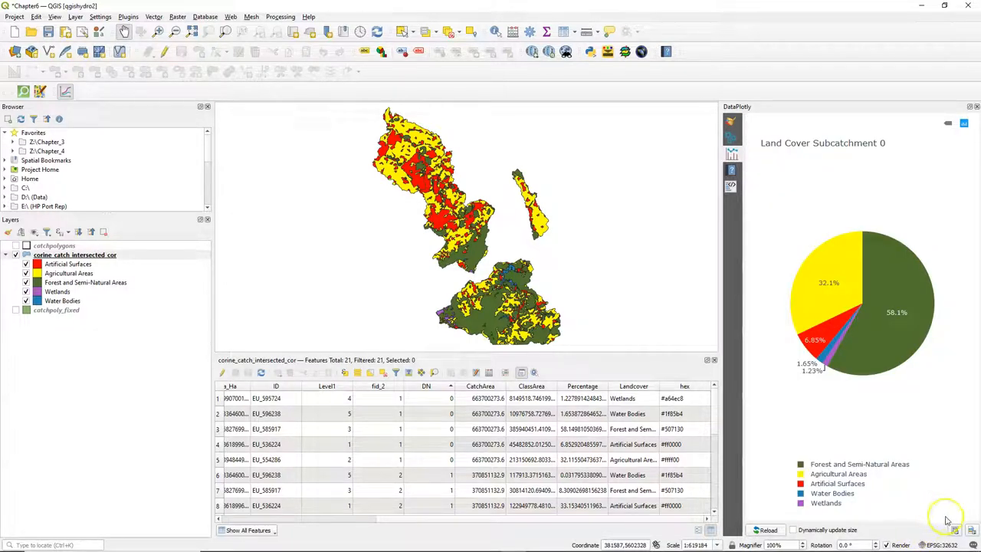
mouse_move(974, 529)
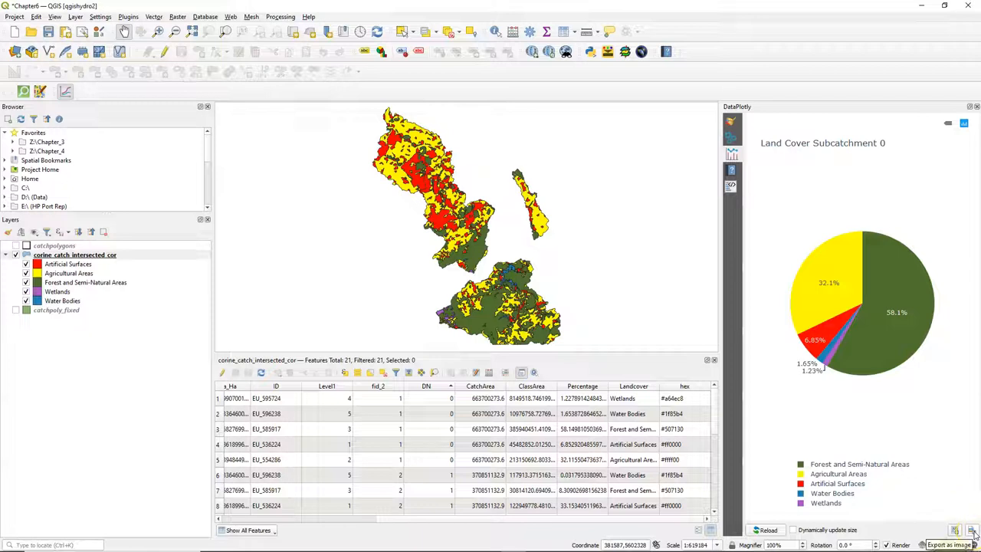